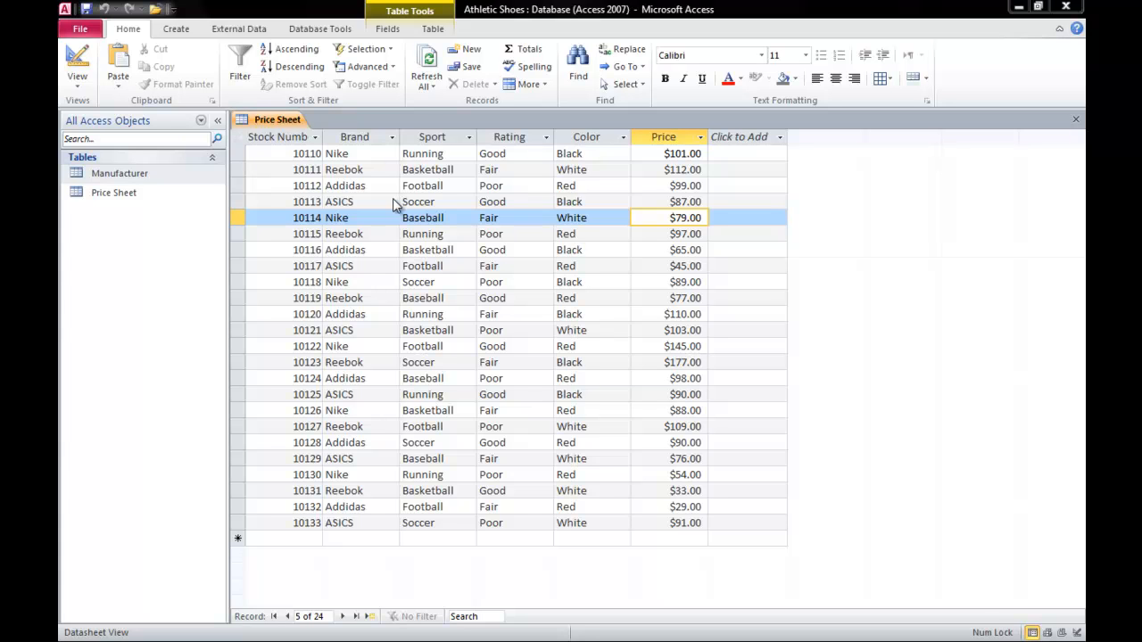
mouse_move(286, 139)
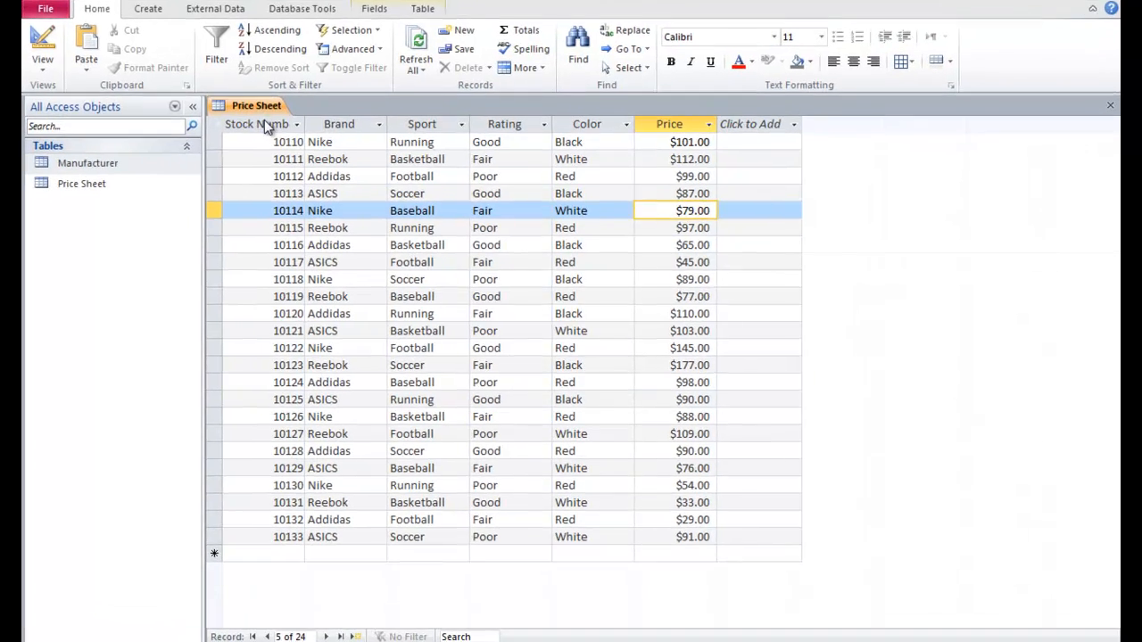
Switch the ribbon to the Create tab with the Price Sheet table open
click(339, 123)
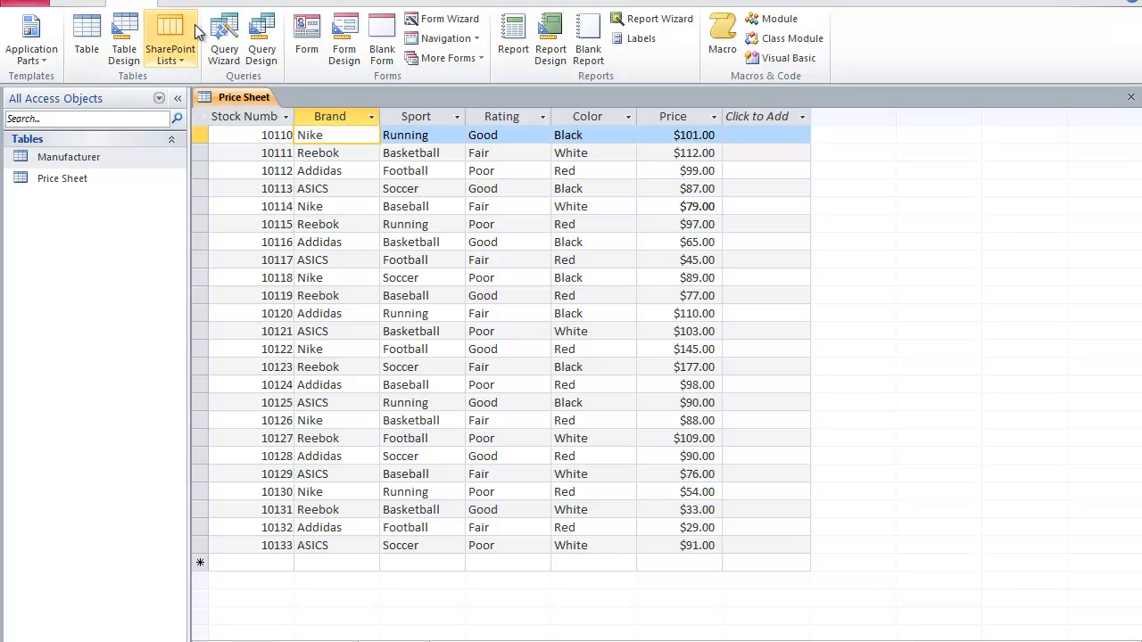
mouse_move(223, 40)
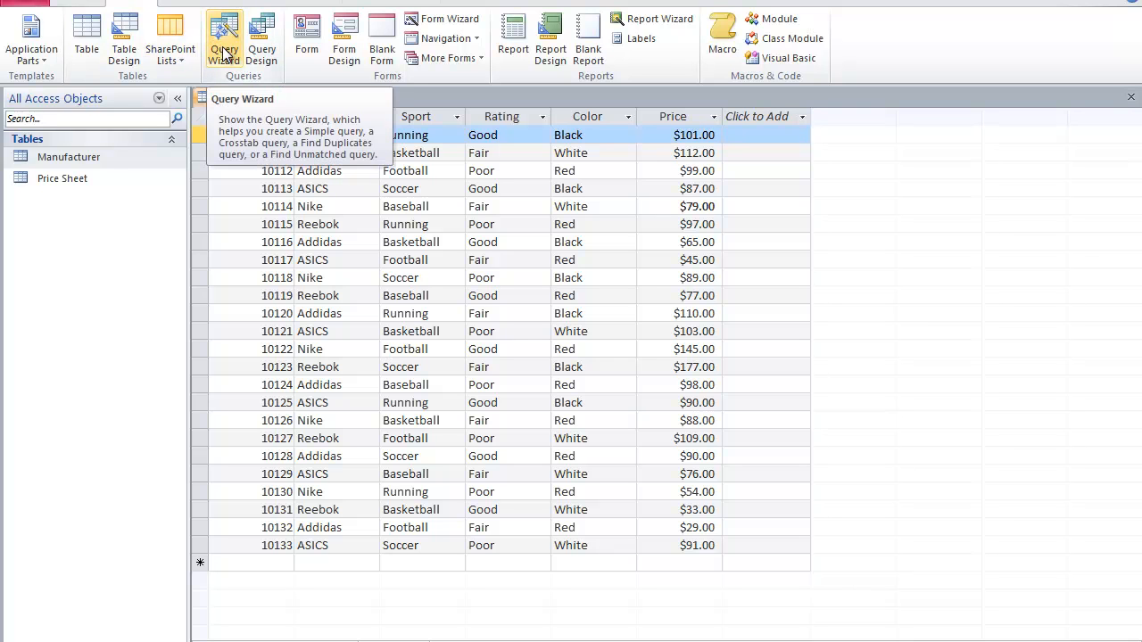
Launch the Query Wizard and choose Simple Query Wizard
click(224, 39)
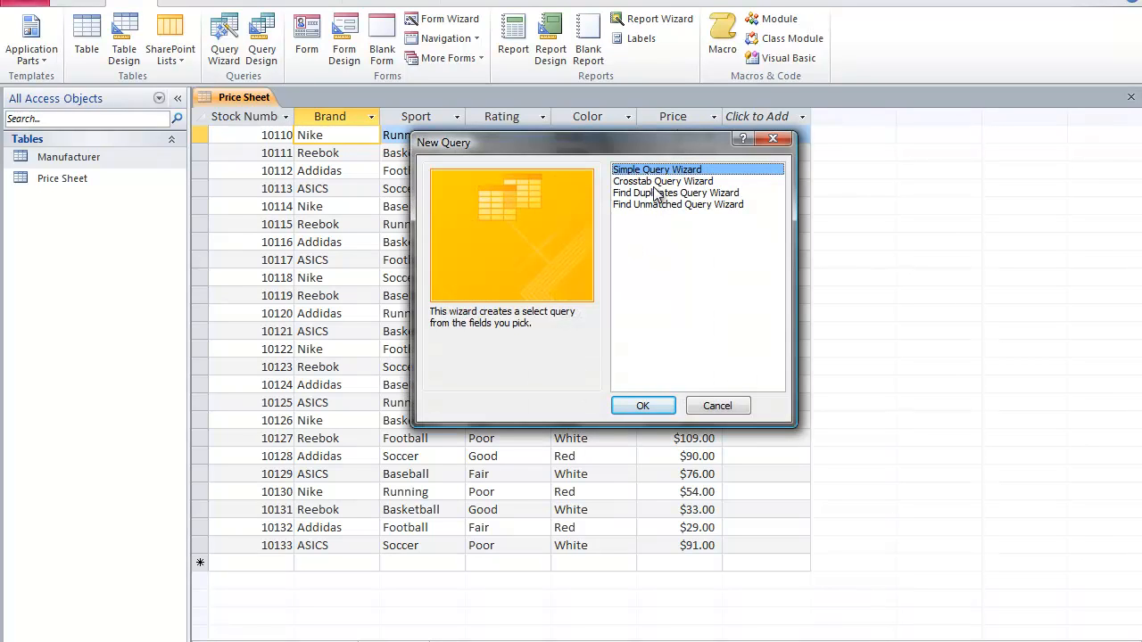
mouse_move(643, 406)
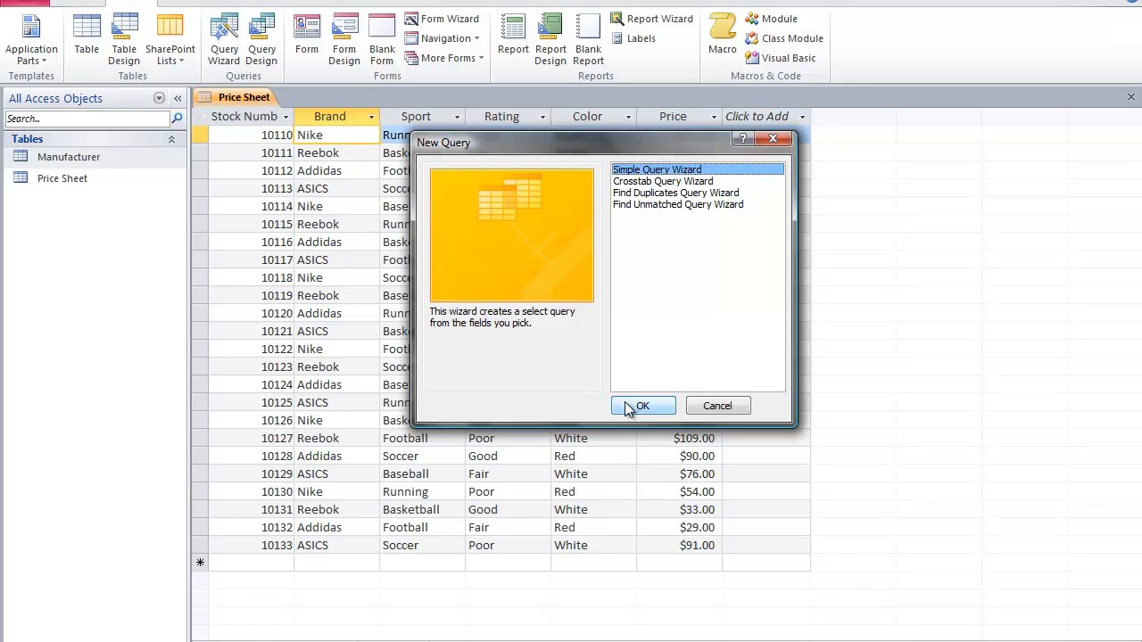
click(641, 405)
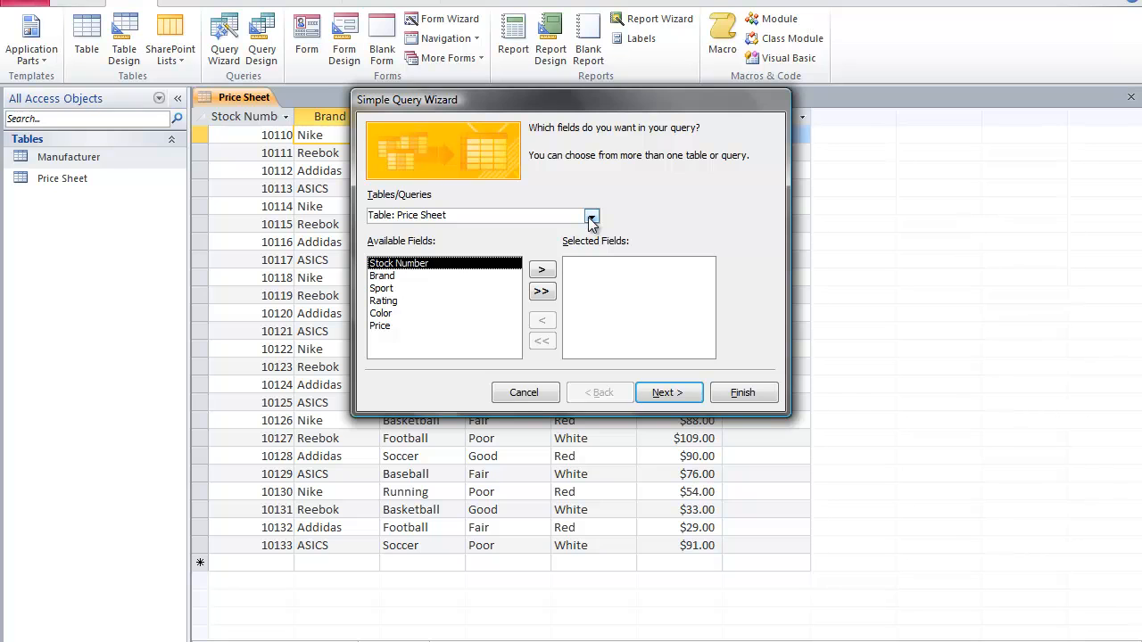
Select Brand, Sport and Price from the Price Sheet table as query fields
click(590, 215)
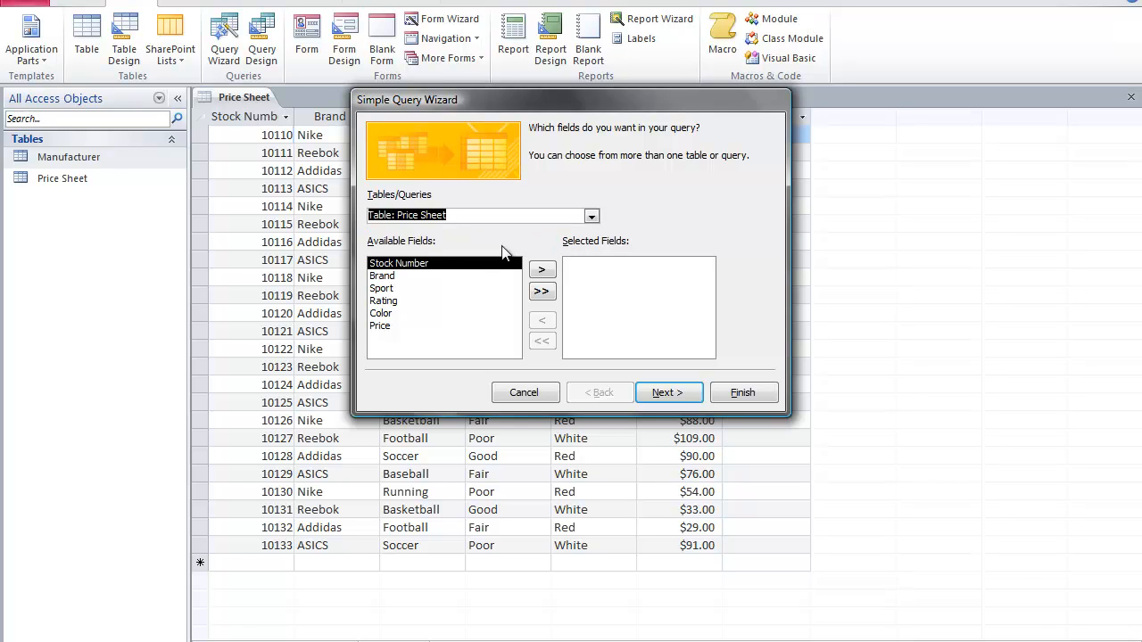
click(382, 275)
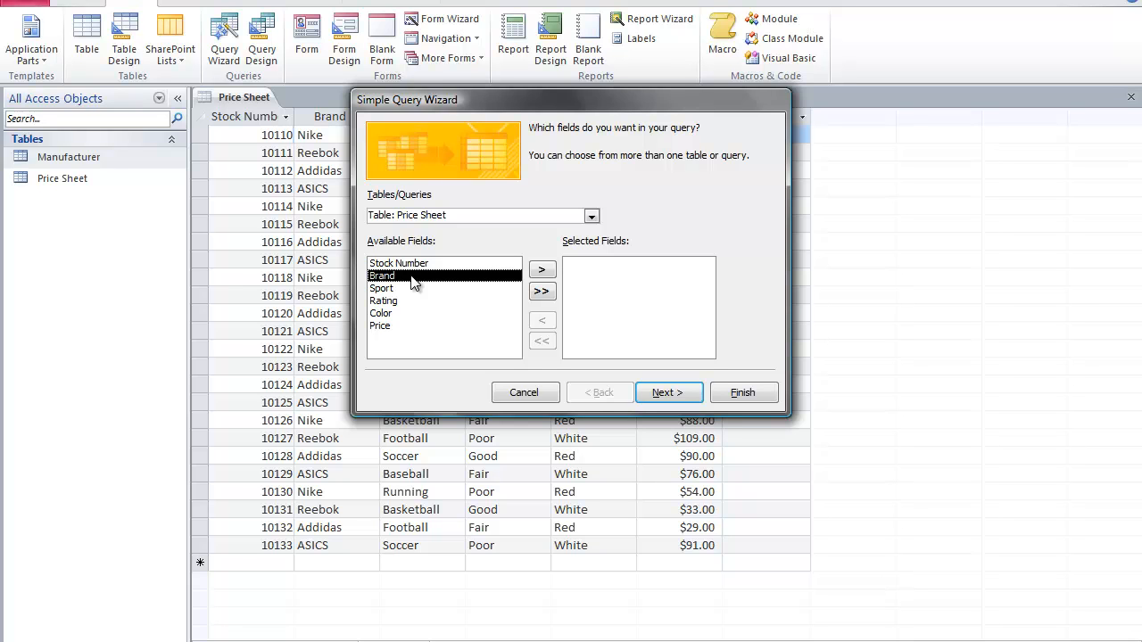
mouse_move(516, 281)
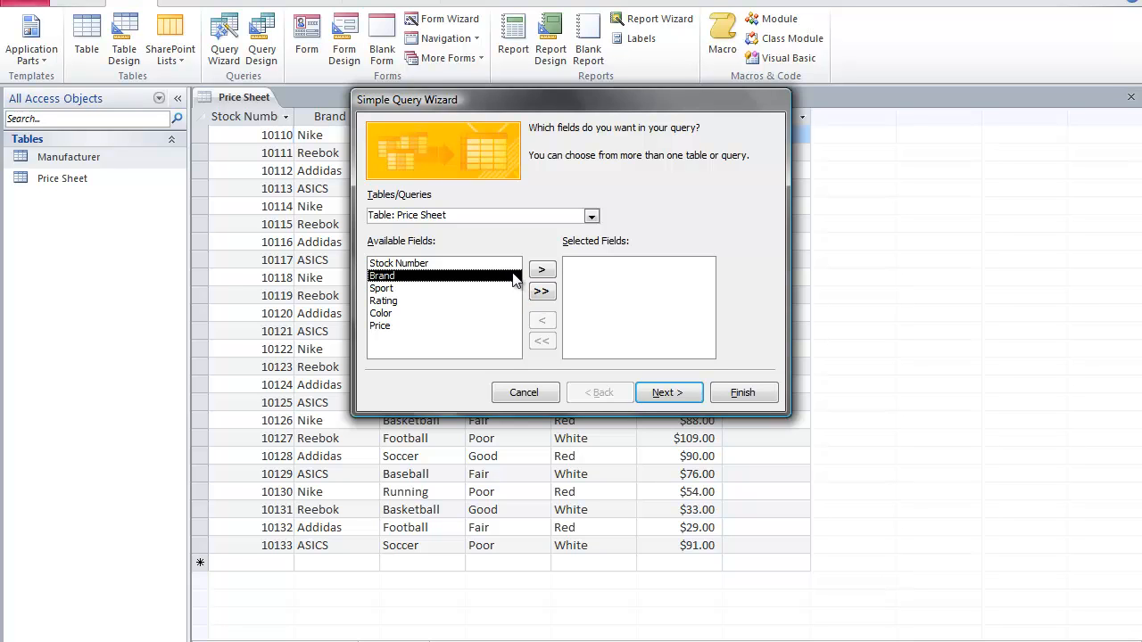
click(541, 270)
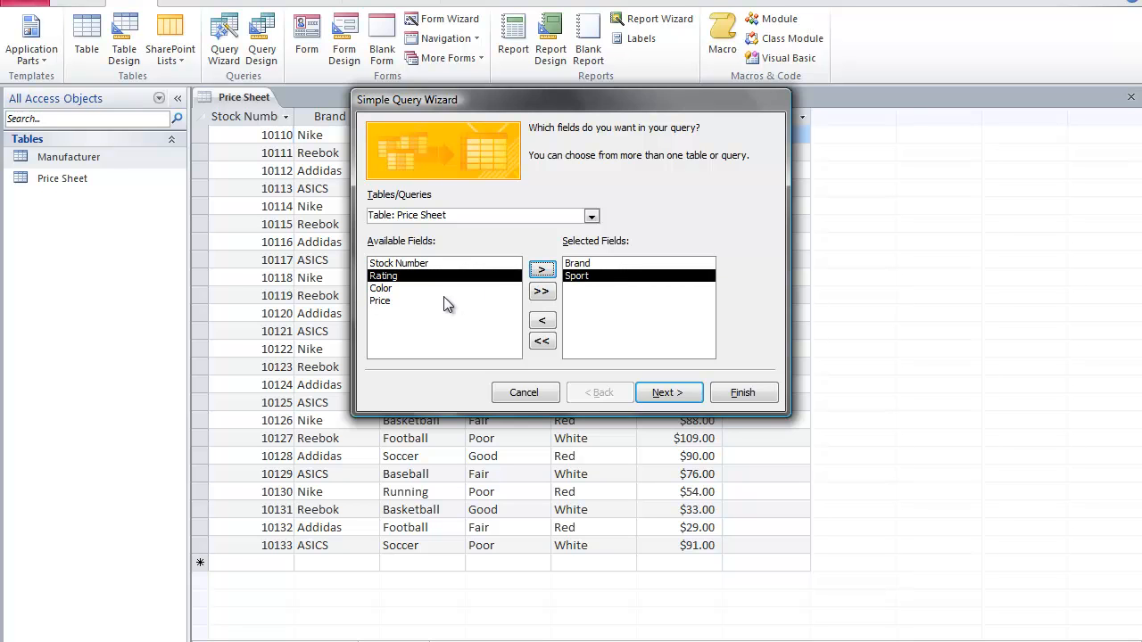
click(542, 269)
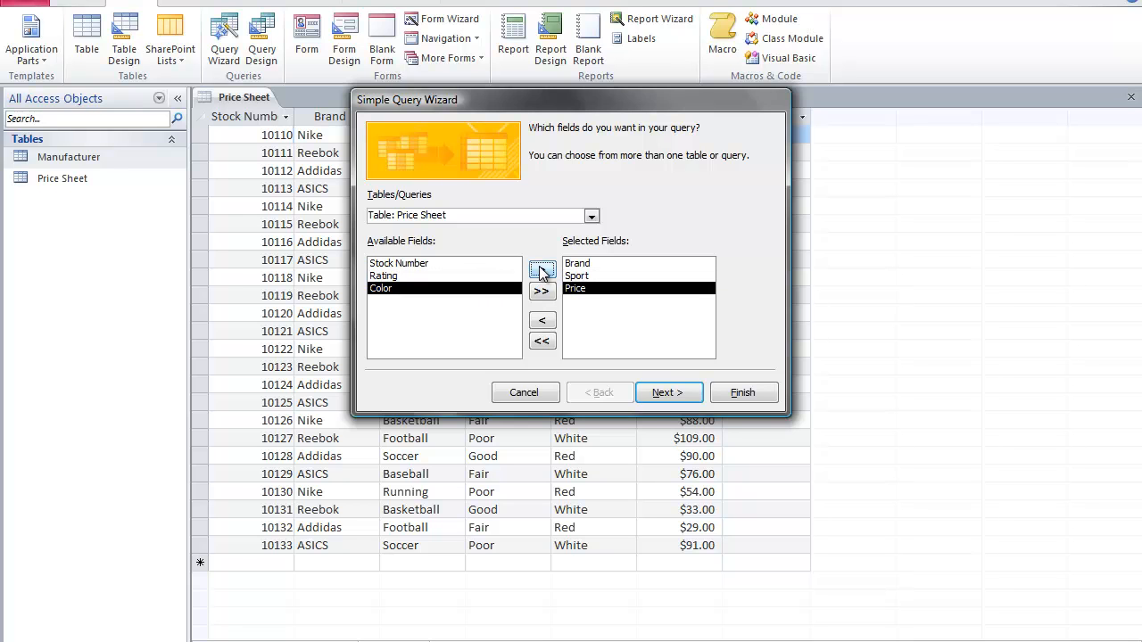
click(667, 392)
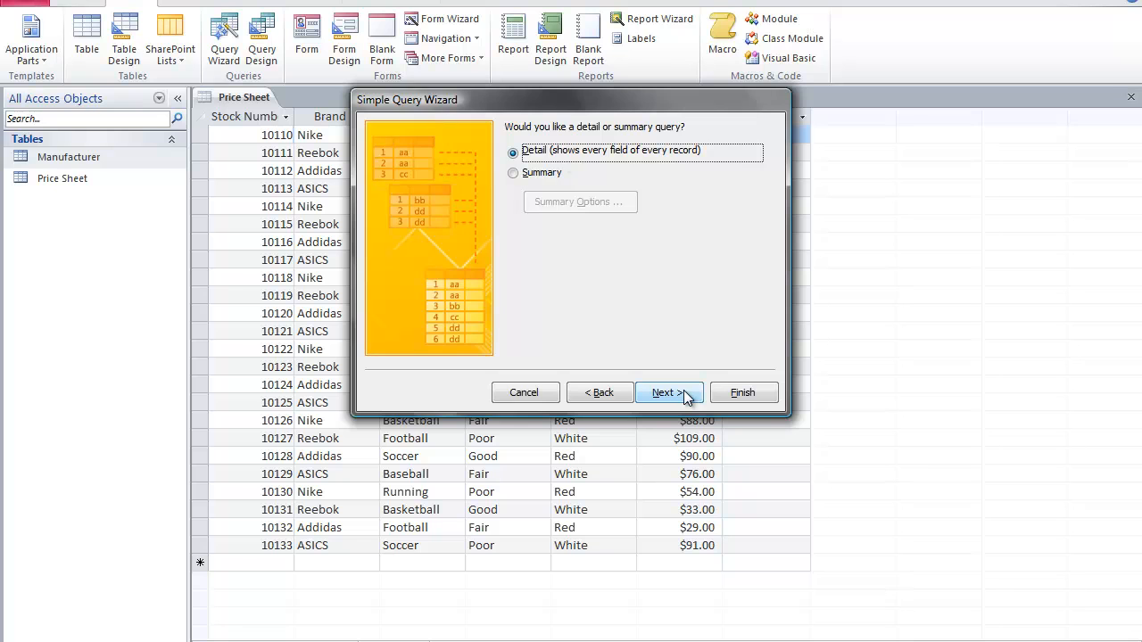
mouse_move(568, 165)
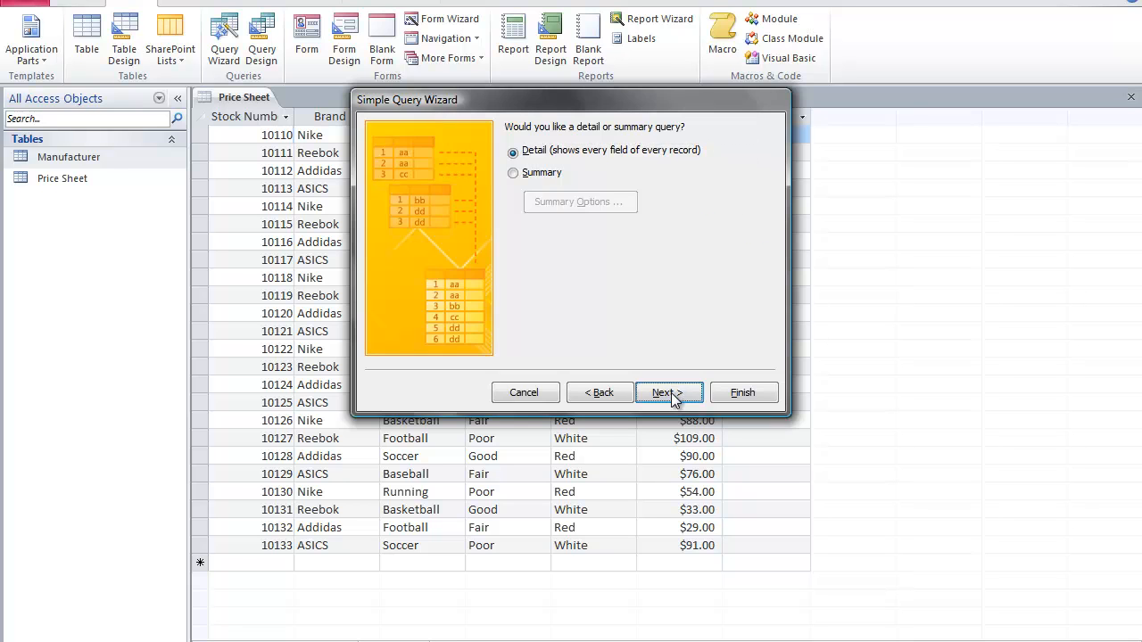
Finish the wizard as a detail query titled Price Sheet Query and open it
click(668, 393)
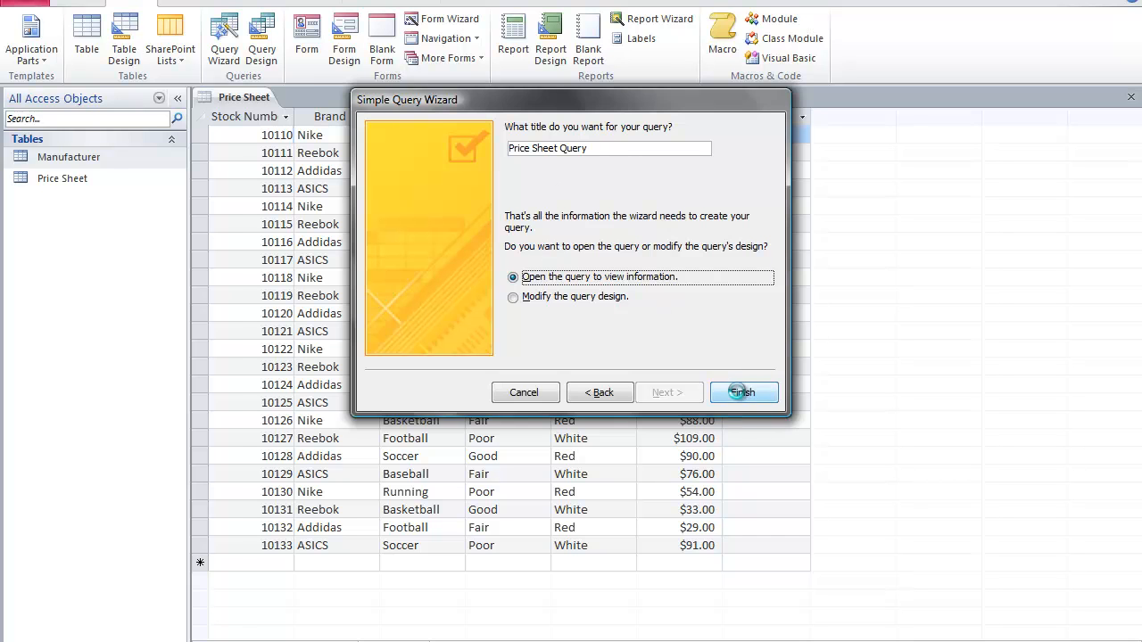
click(743, 393)
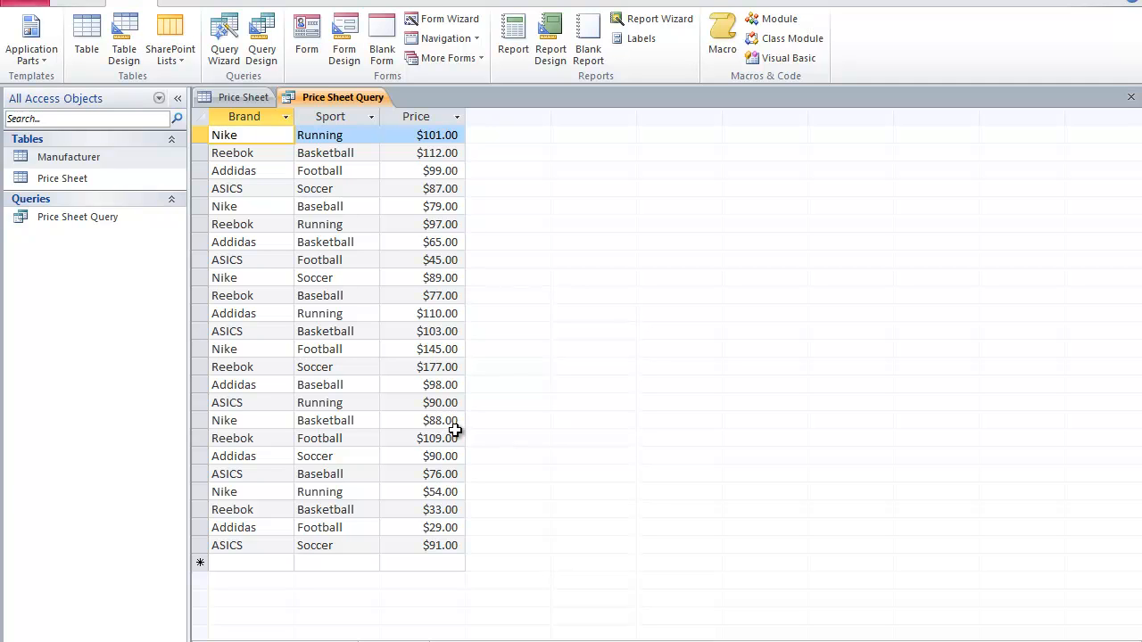
mouse_move(134, 76)
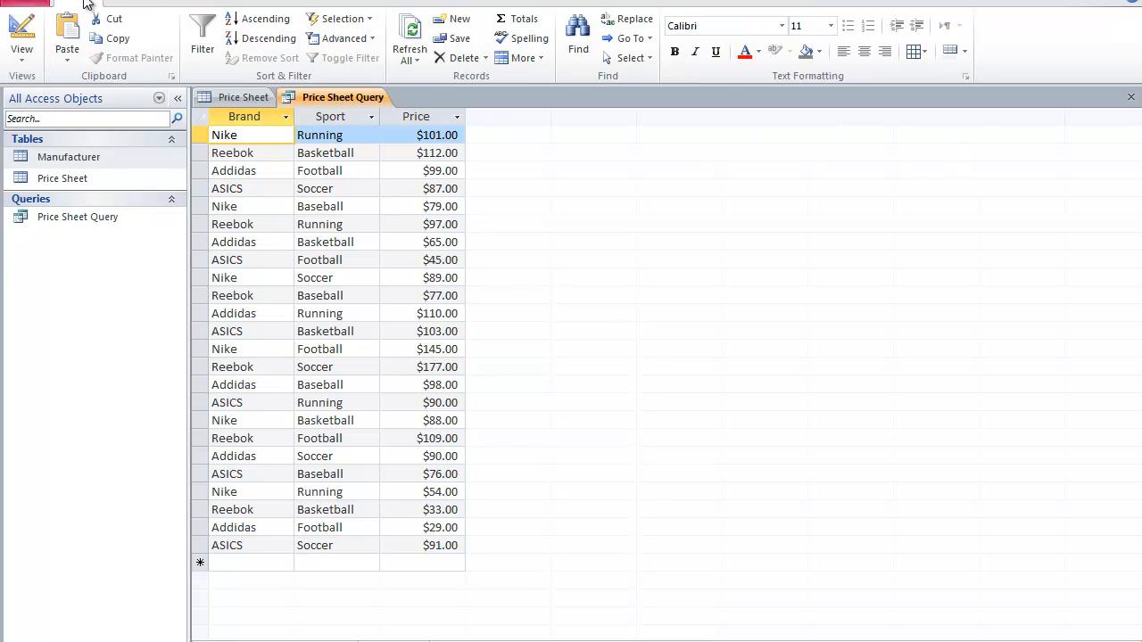
Switch Price Sheet Query to Design View
click(21, 35)
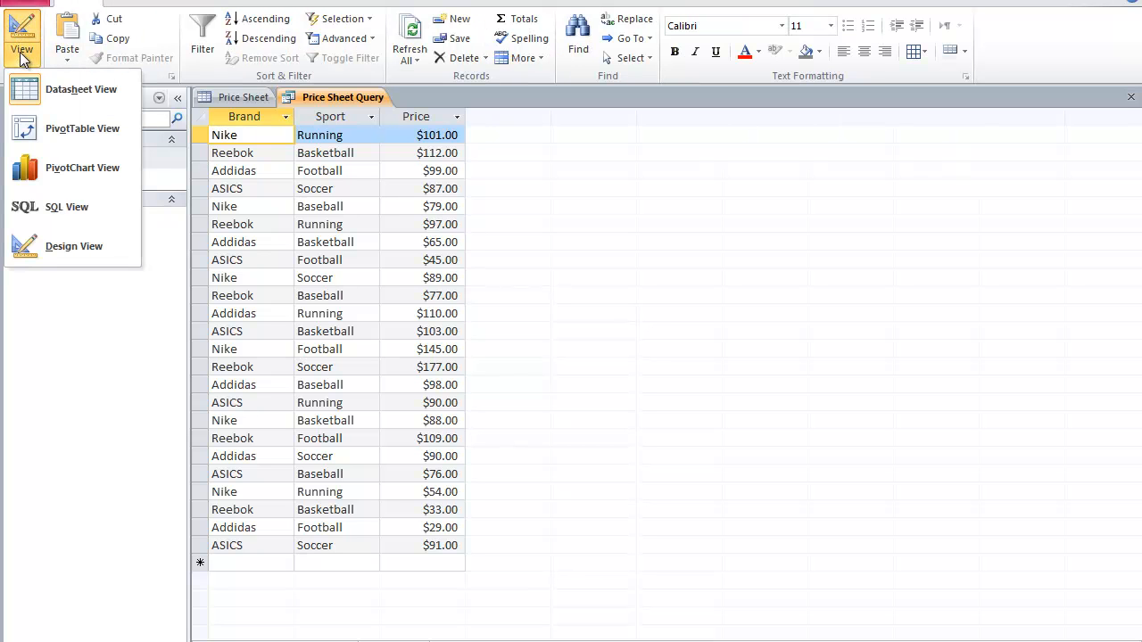
click(73, 246)
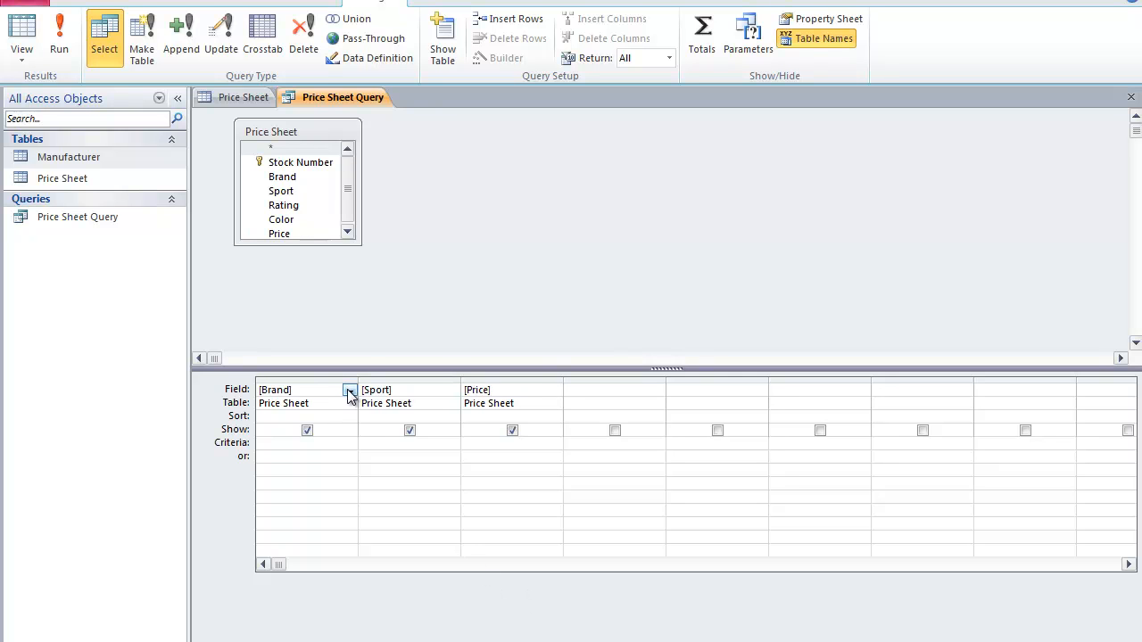
click(409, 390)
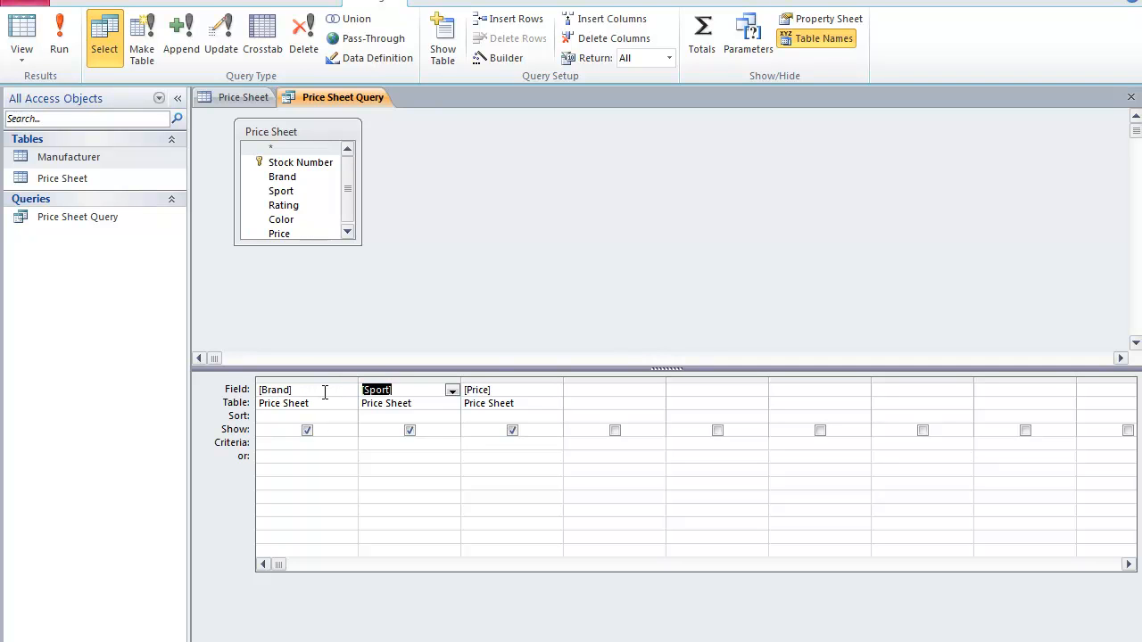
click(511, 390)
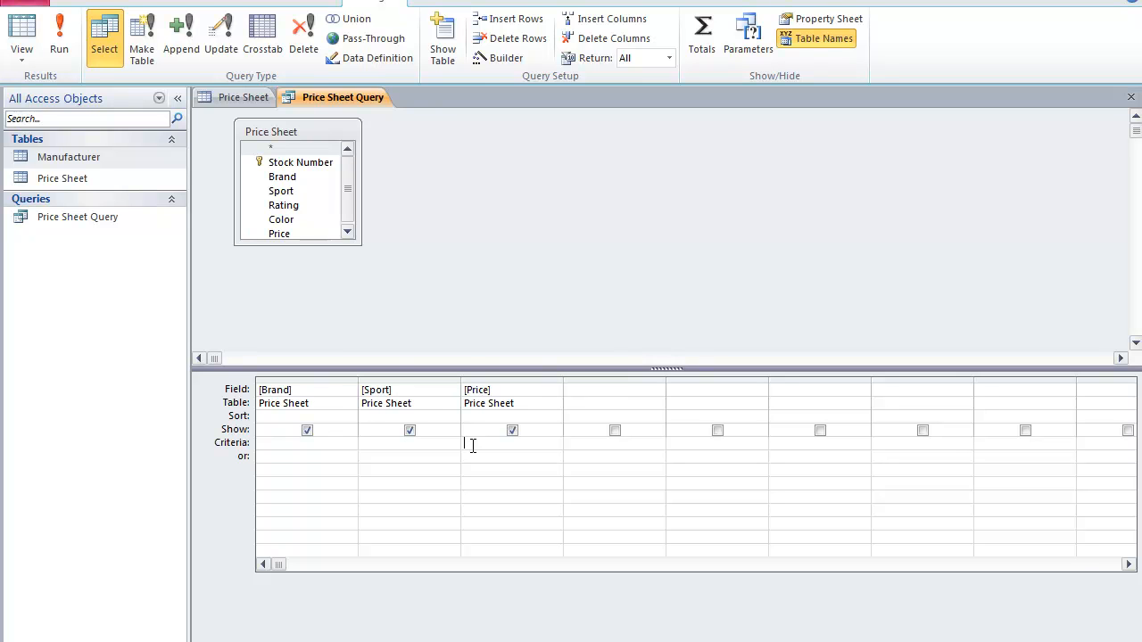
mouse_move(497, 417)
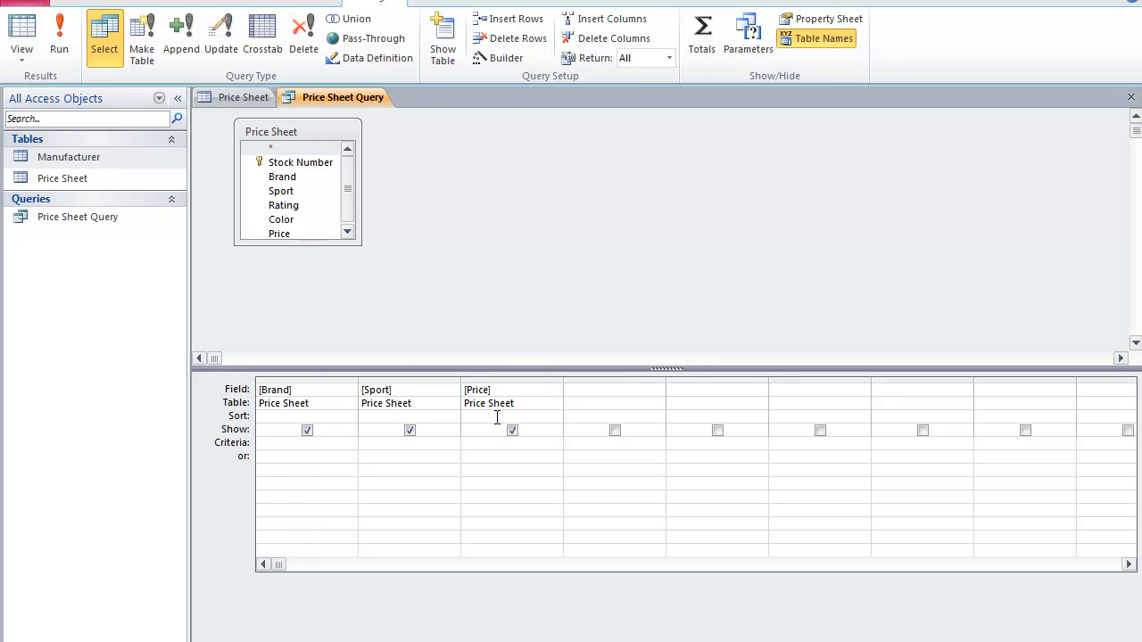
click(511, 390)
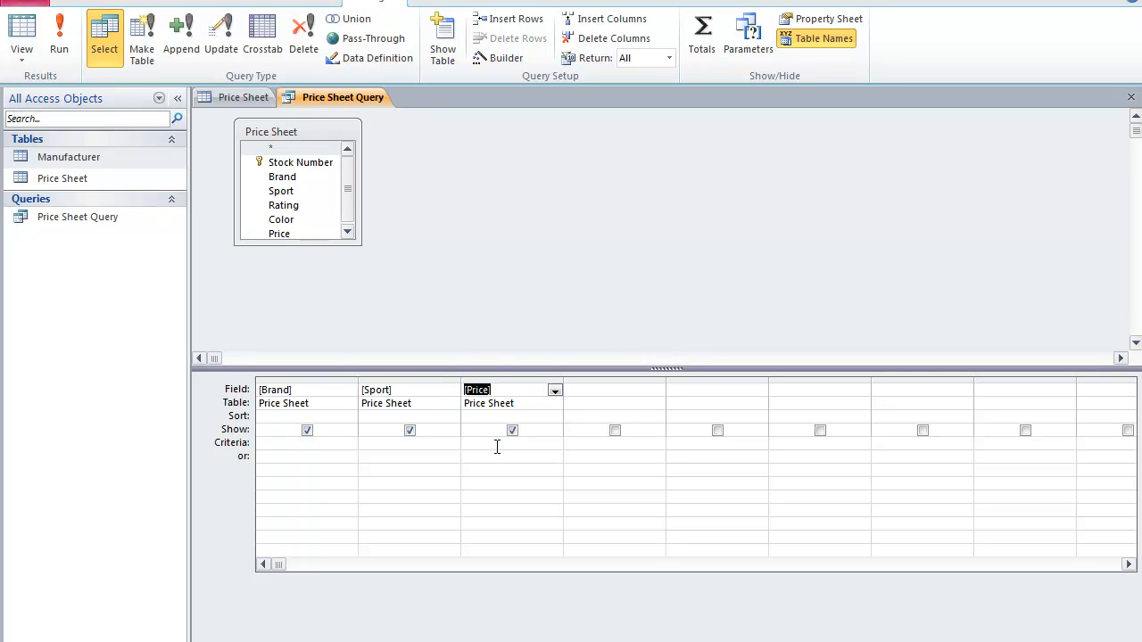
click(496, 442)
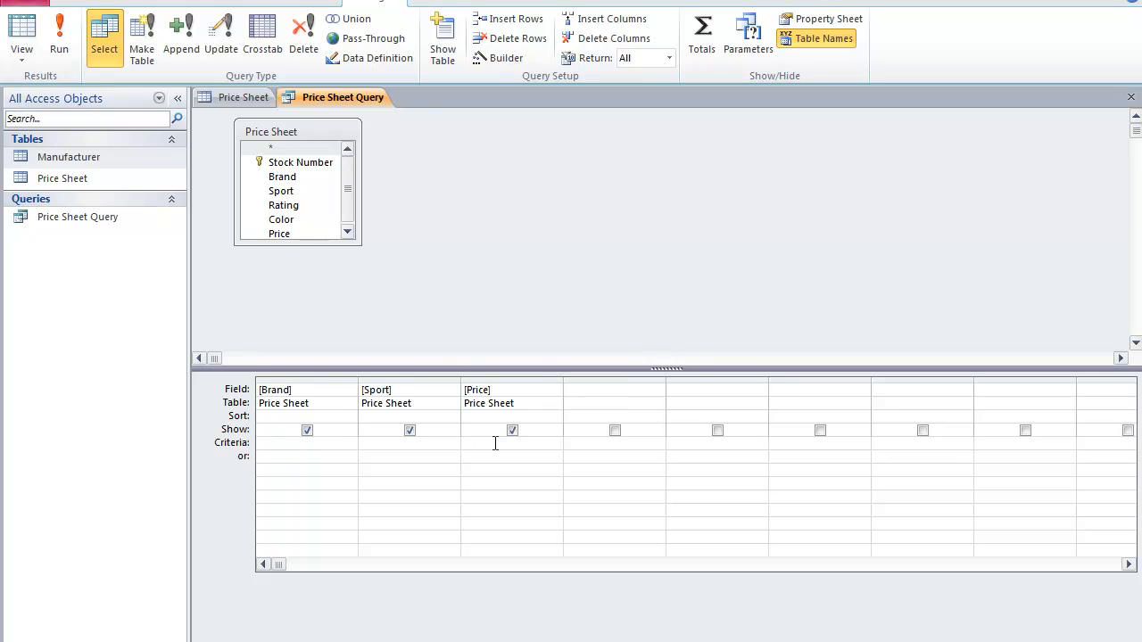
Set criteria >100 for Price and Running for Sport, then run the query
text(>100)
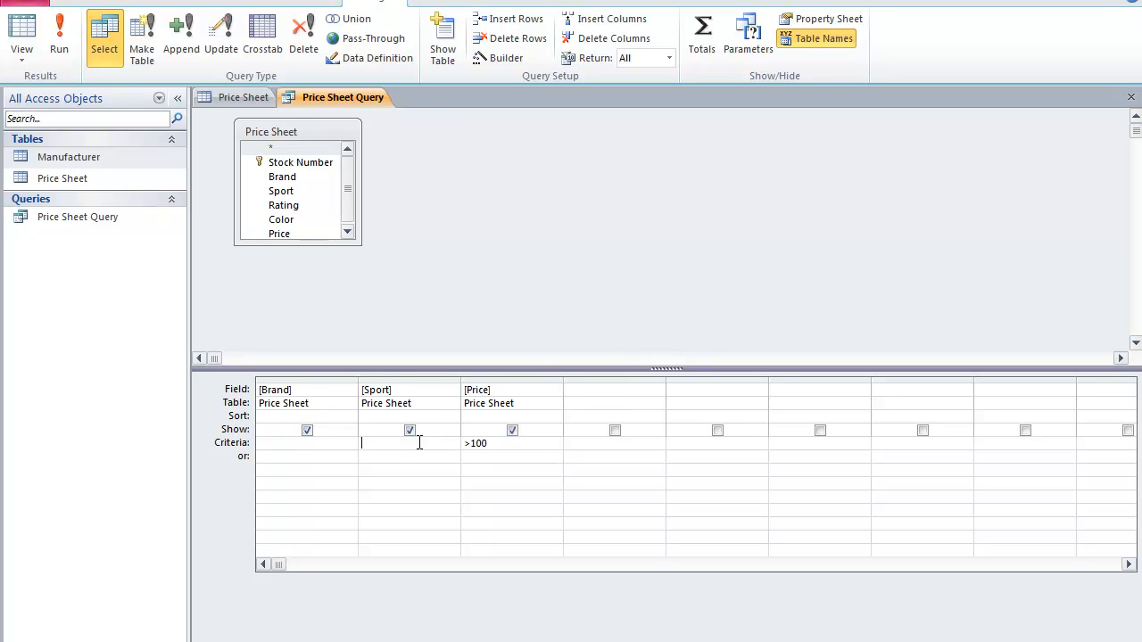
text(Runnin)
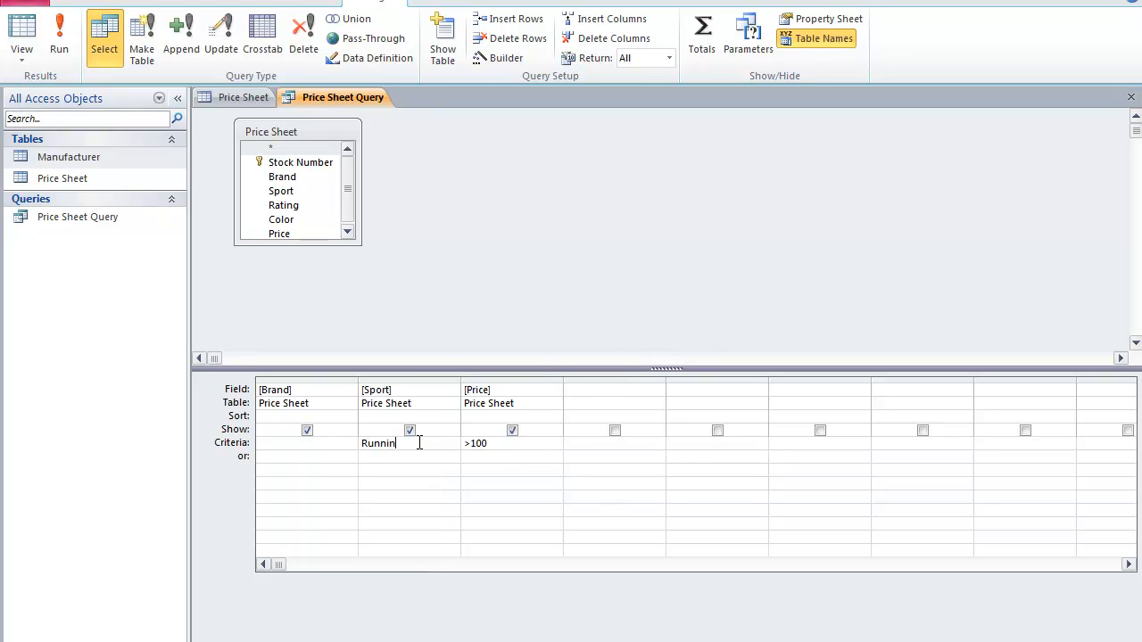
text(g)
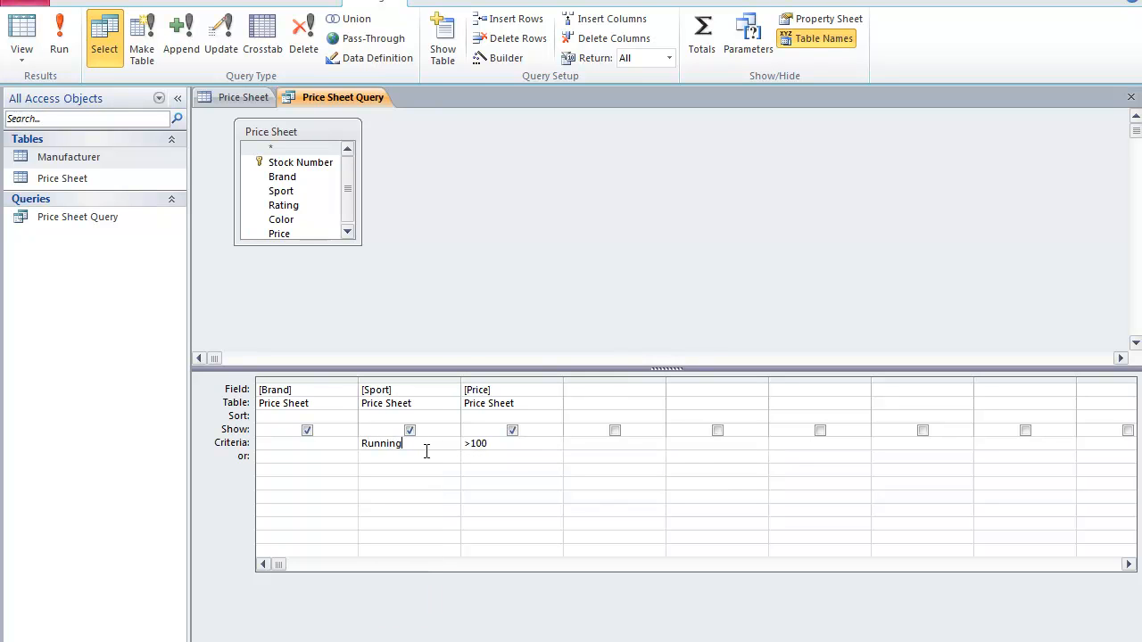
click(304, 443)
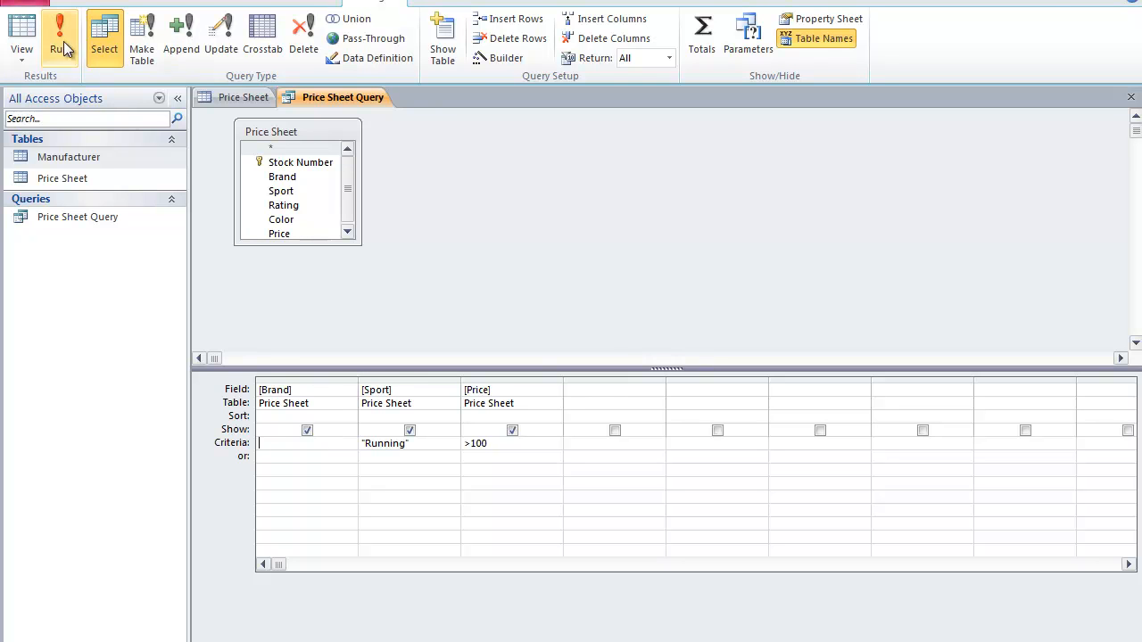
click(59, 24)
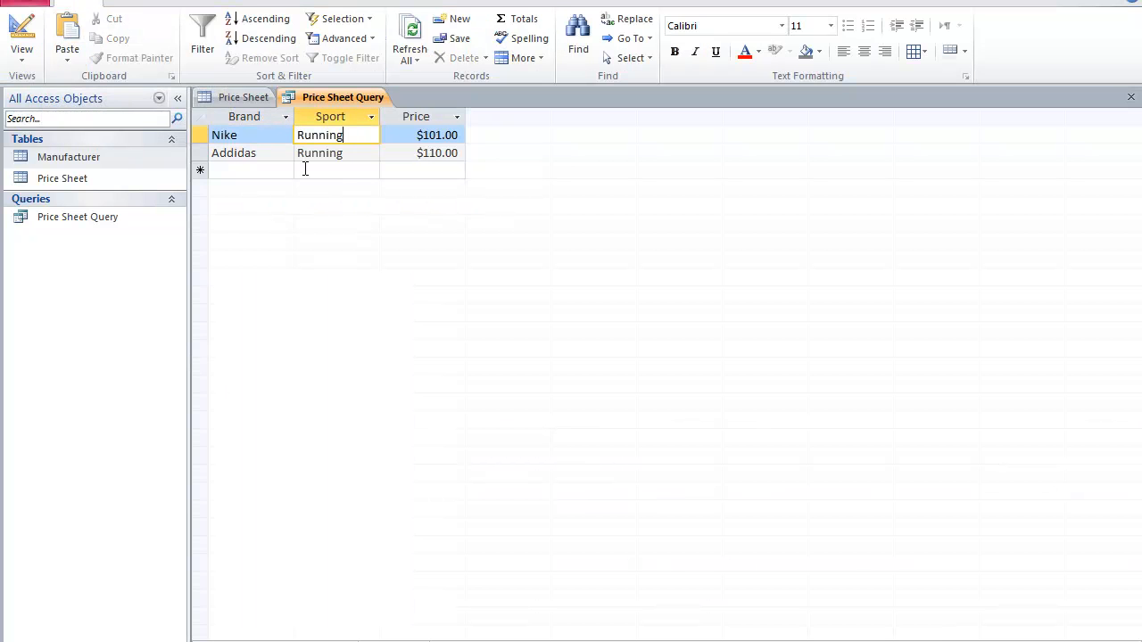